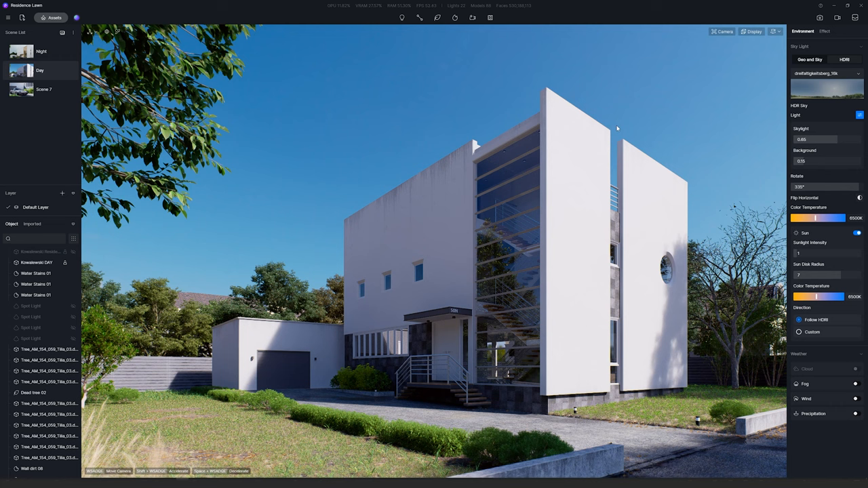
pyautogui.moveTo(556, 78)
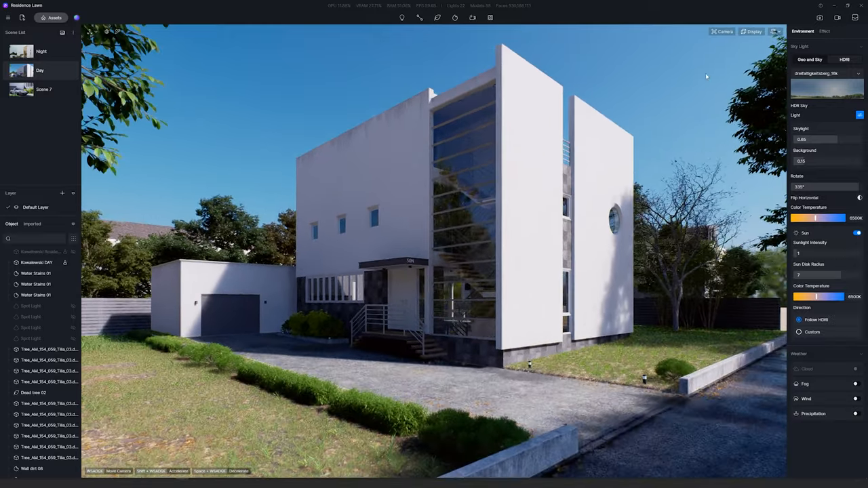
# Add a new camera to the scene, placed on the driveway facing the house.
pyautogui.click(773, 31)
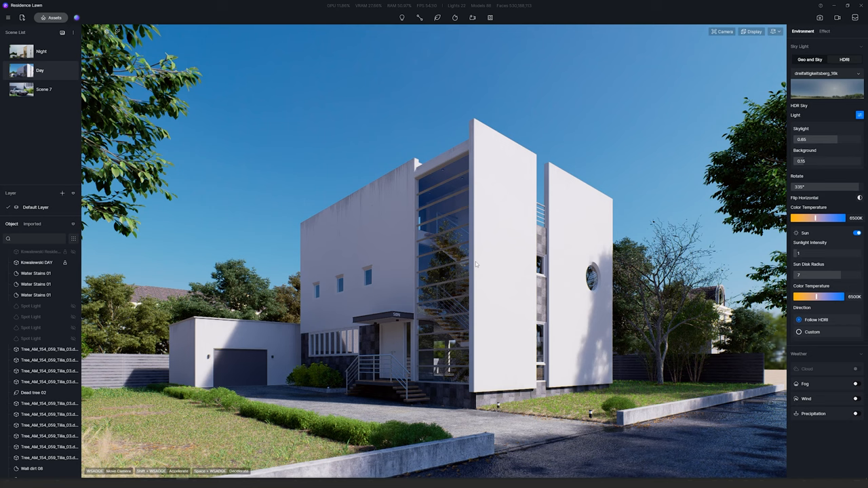
pyautogui.moveTo(502, 146)
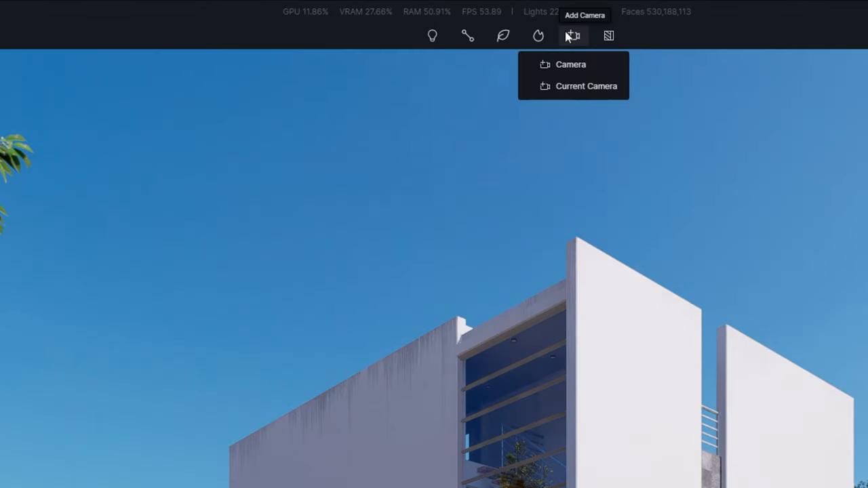
pyautogui.moveTo(578, 53)
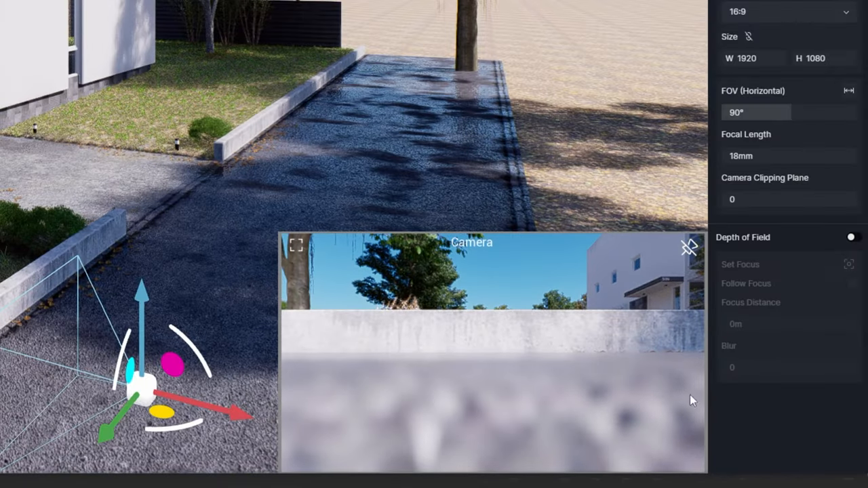
pyautogui.moveTo(622, 238)
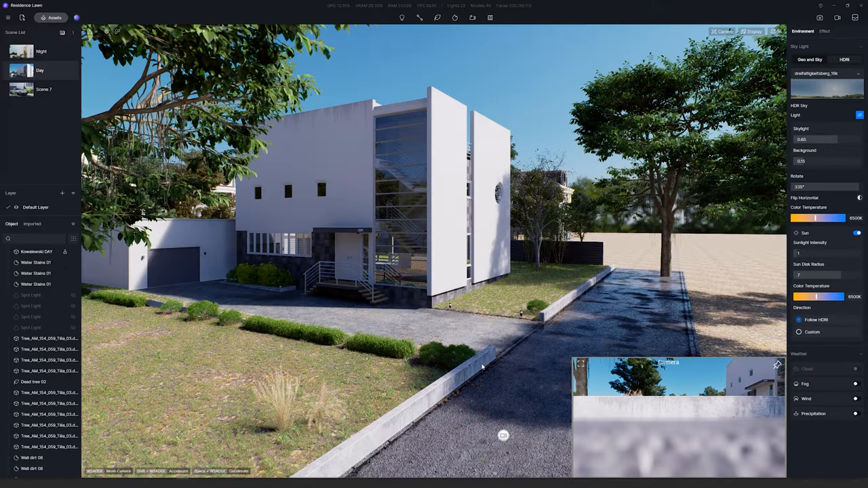
pyautogui.moveTo(508, 416)
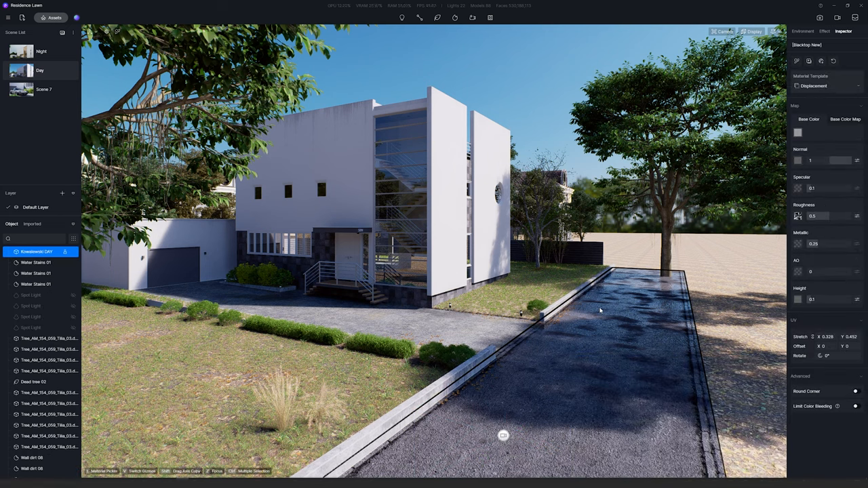
pyautogui.moveTo(566, 347)
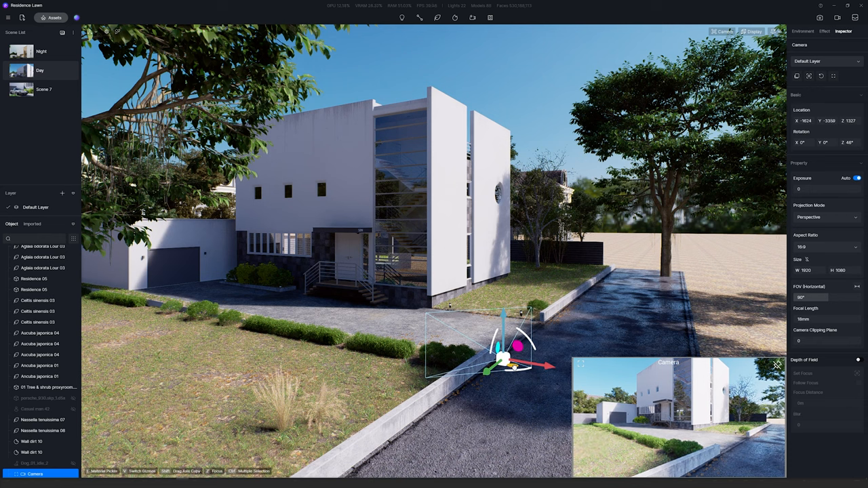
# Rotate the driveway camera so its preview frames the whole white house.
pyautogui.moveTo(502, 350); pyautogui.dragTo(481, 339)
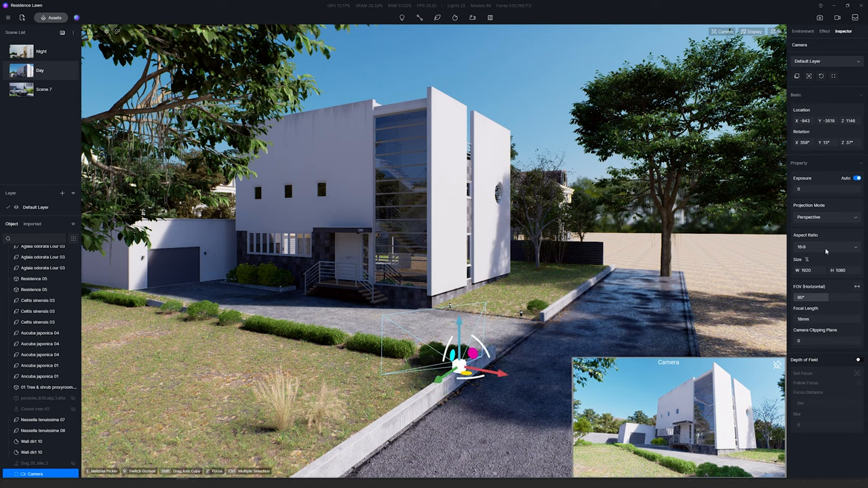
pyautogui.moveTo(811, 280)
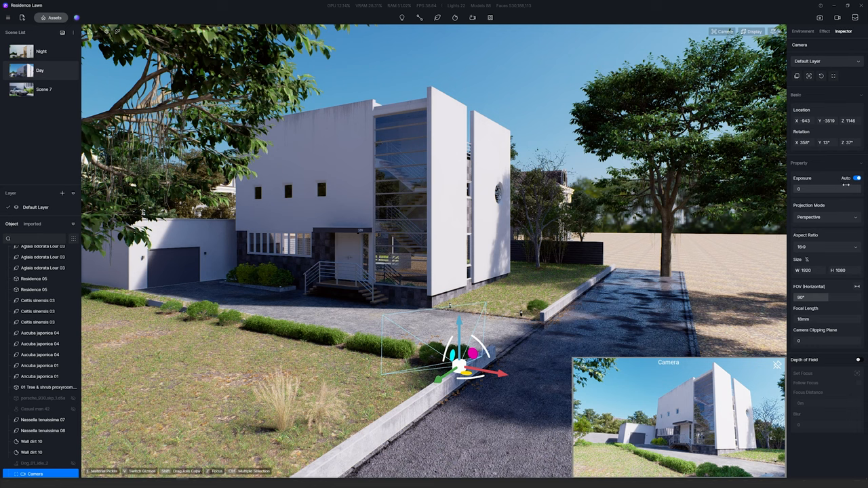
pyautogui.click(857, 177)
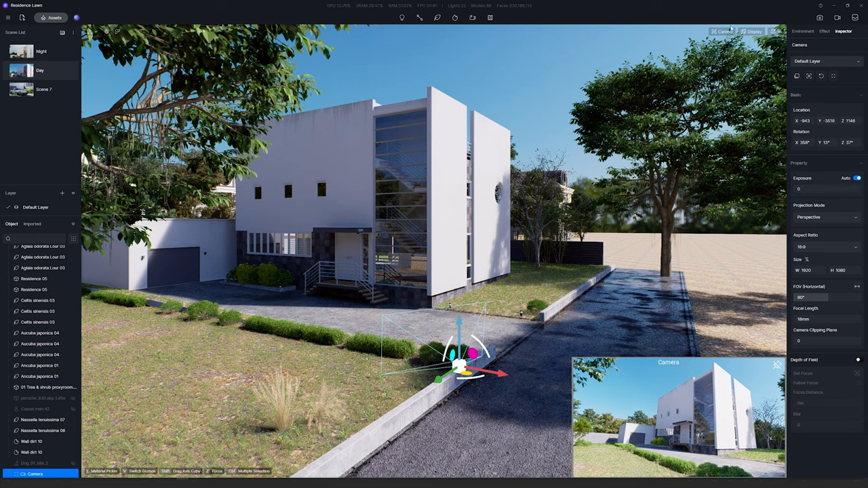
# Switch the camera to manual exposure and set it to about -0.08.
pyautogui.click(722, 31)
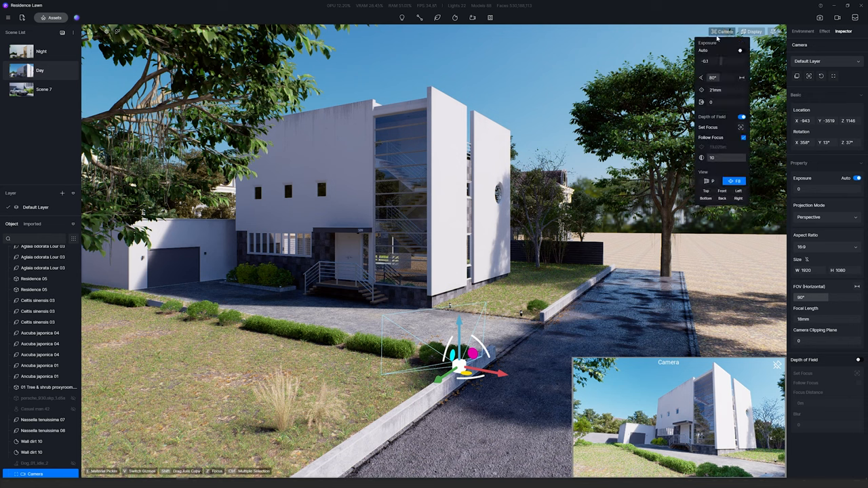
pyautogui.click(825, 31)
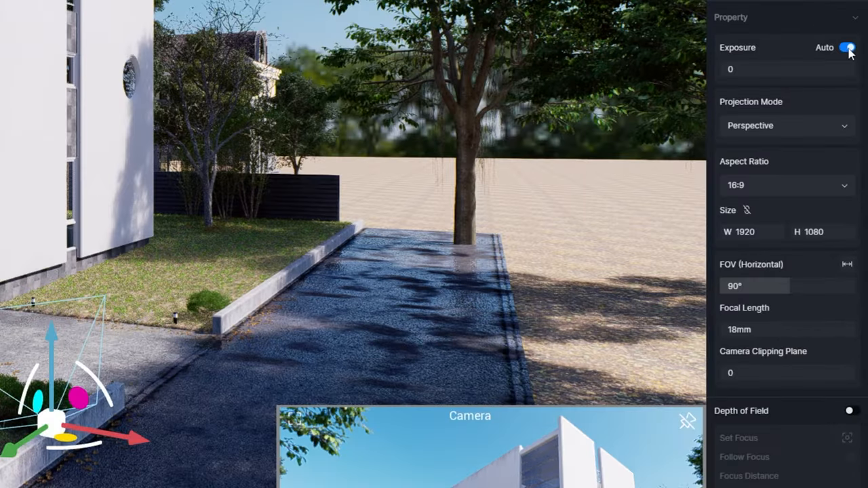
pyautogui.click(846, 48)
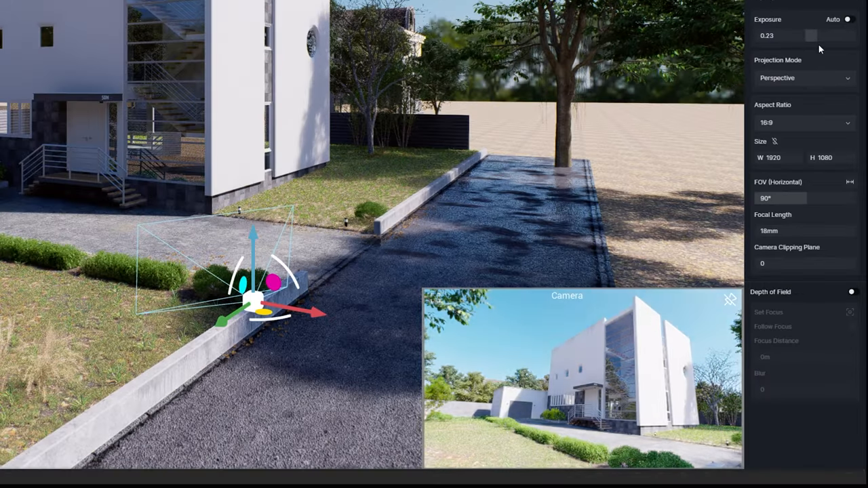
pyautogui.moveTo(812, 36); pyautogui.dragTo(803, 36)
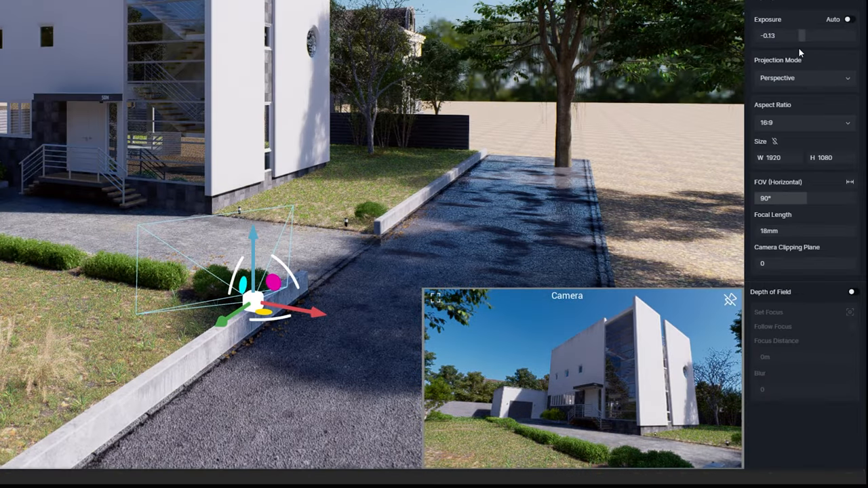
pyautogui.moveTo(803, 36); pyautogui.dragTo(805, 35)
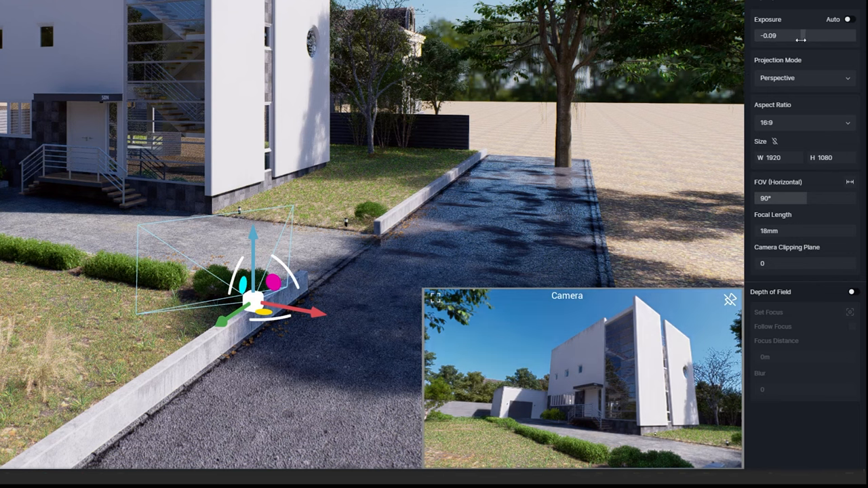
pyautogui.moveTo(802, 35); pyautogui.dragTo(803, 35)
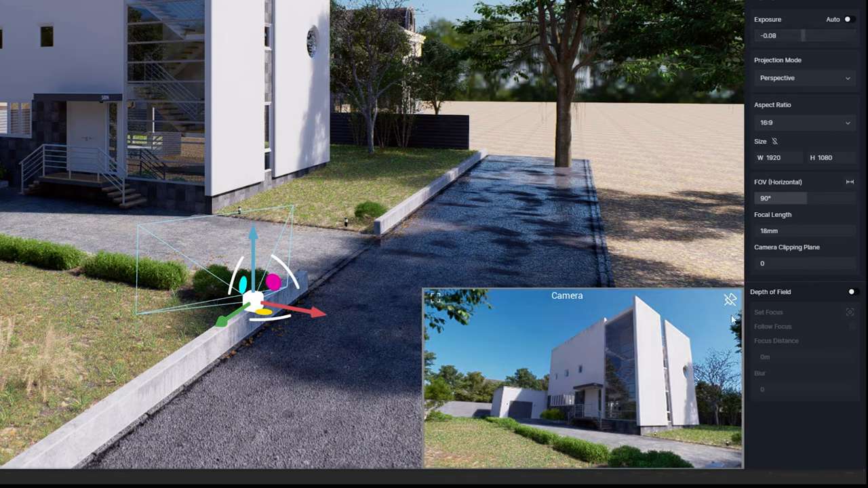
pyautogui.moveTo(787, 122)
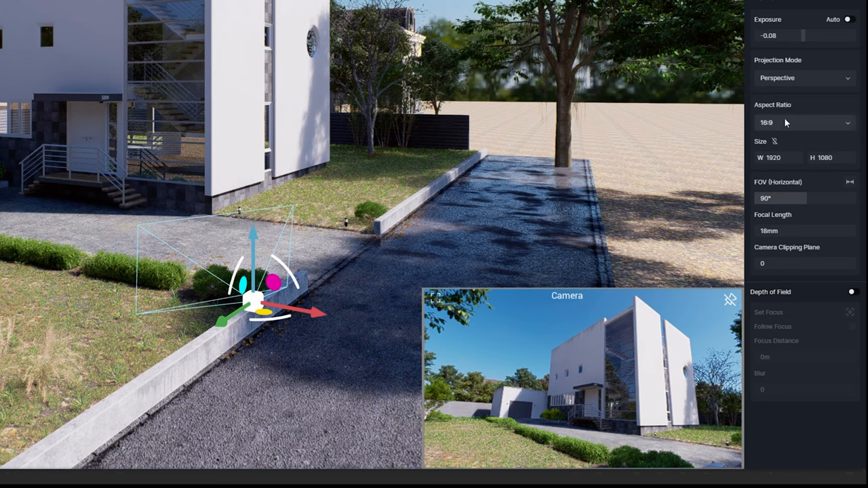
# Try the 4:3 aspect ratio, then set the camera frame to 9:16.
pyautogui.click(806, 122)
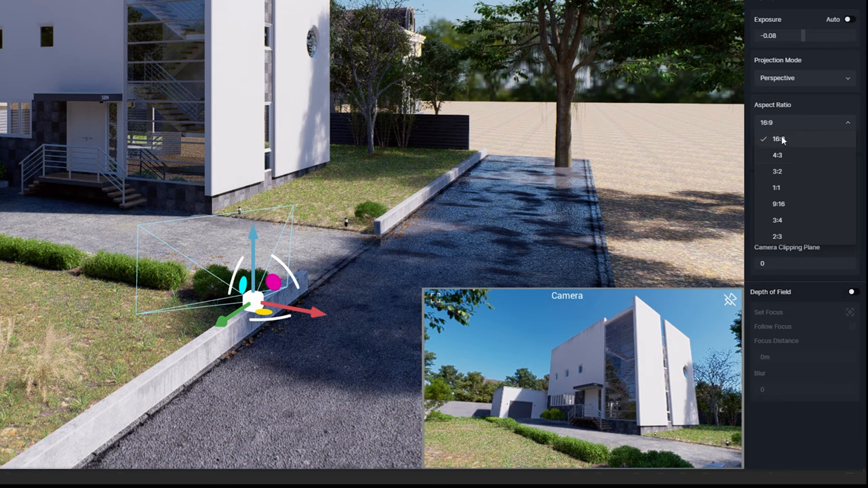
pyautogui.moveTo(793, 144)
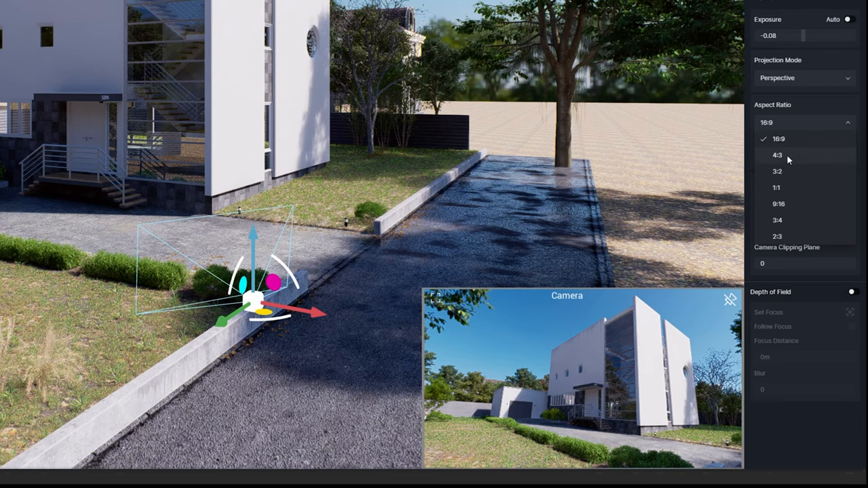
pyautogui.click(777, 154)
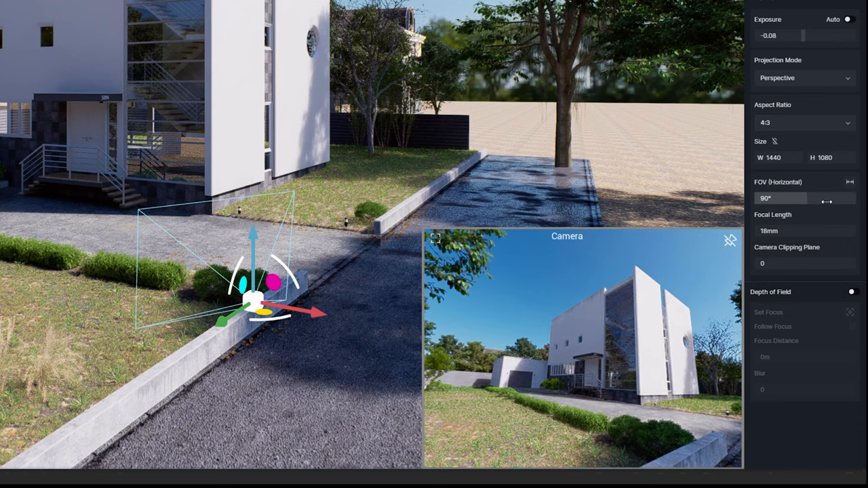
pyautogui.click(806, 122)
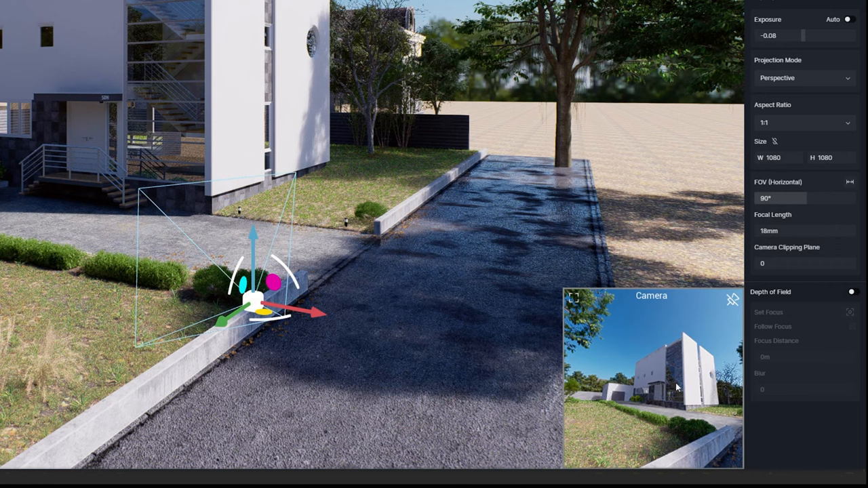
pyautogui.moveTo(617, 399)
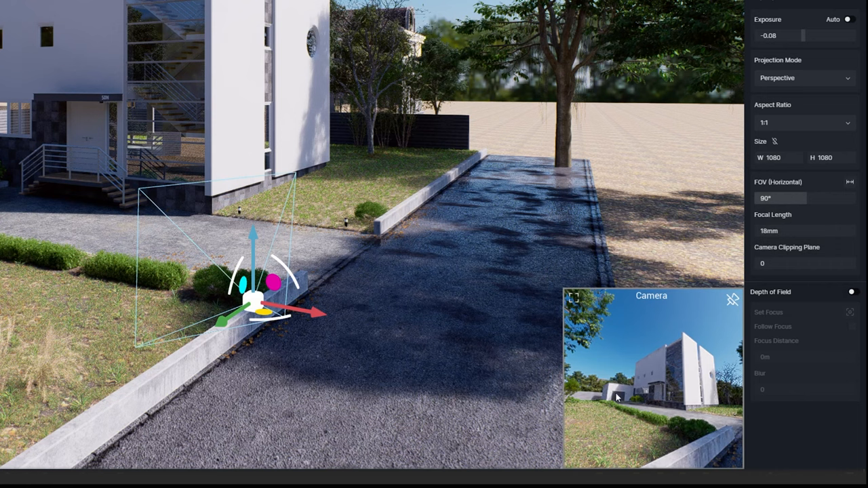
pyautogui.moveTo(610, 334)
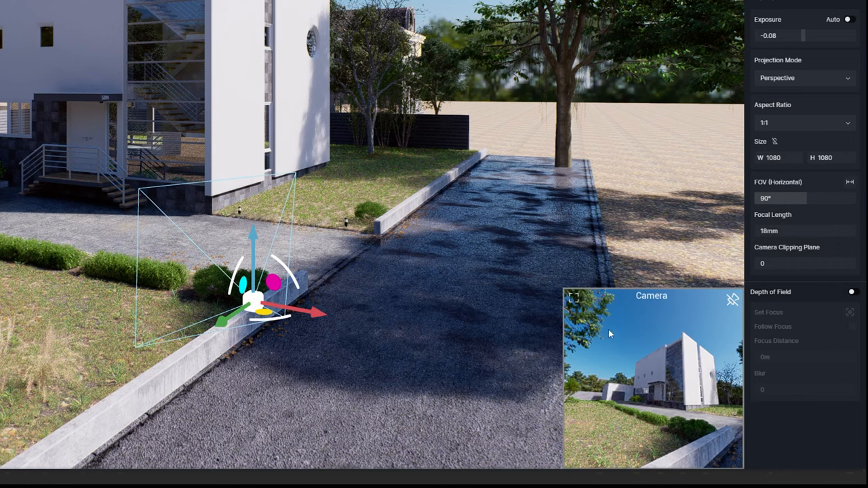
pyautogui.moveTo(722, 134)
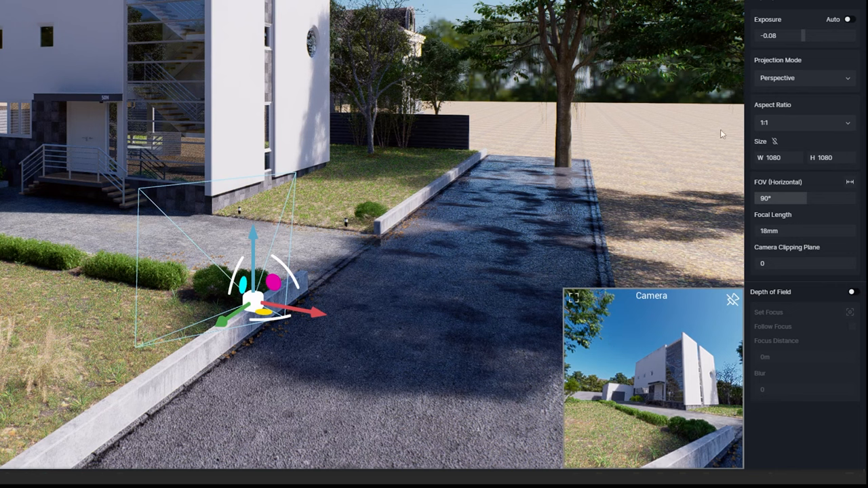
pyautogui.click(806, 122)
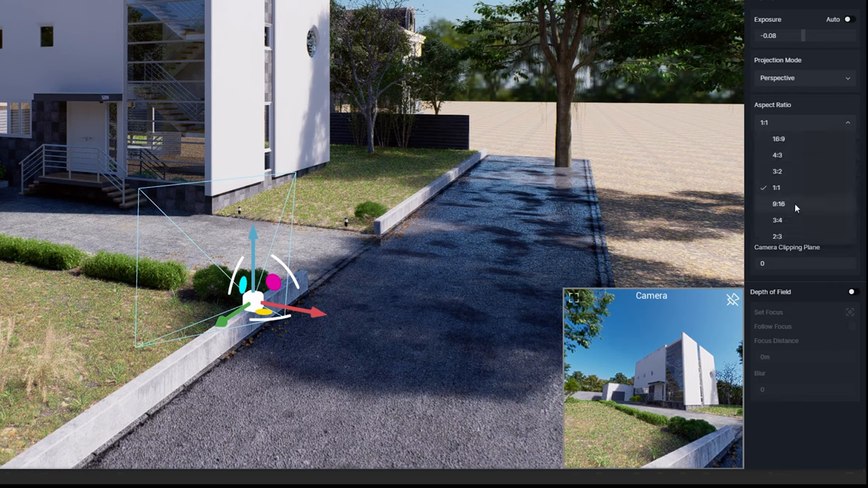
pyautogui.click(779, 203)
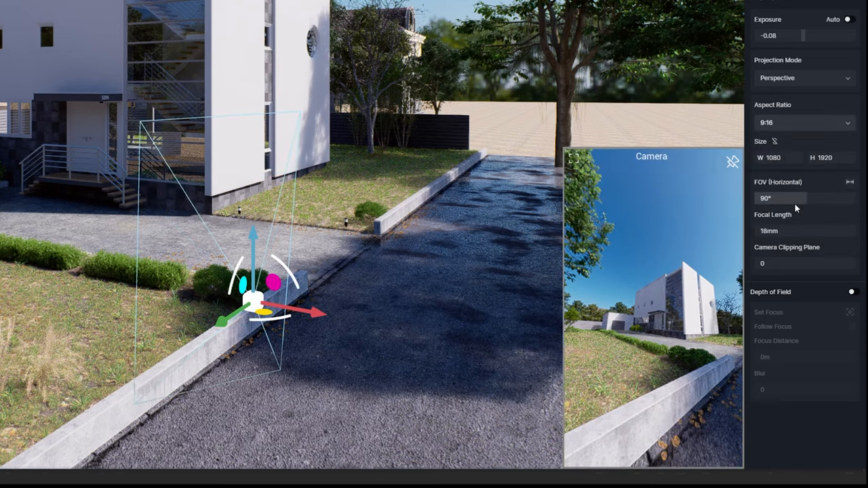
# Compare 3:4 and 2:3 frames, then settle on 9:16 for a 1080×1920 output.
pyautogui.click(804, 122)
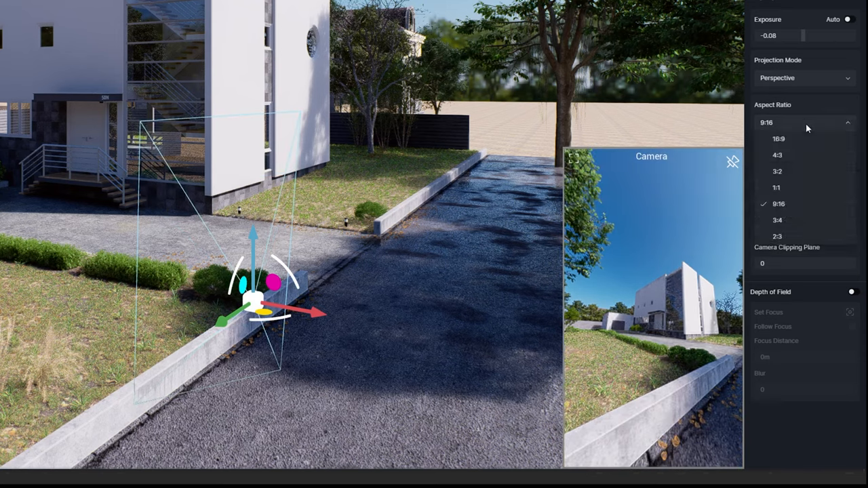
pyautogui.click(778, 219)
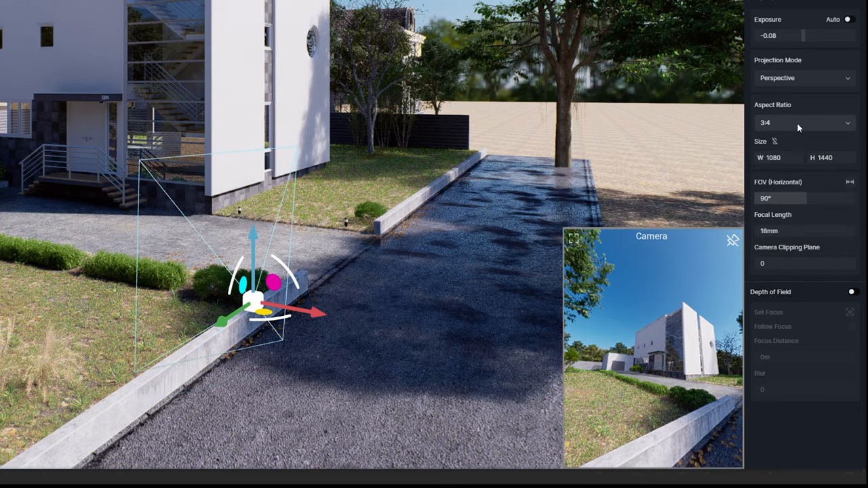
pyautogui.click(805, 122)
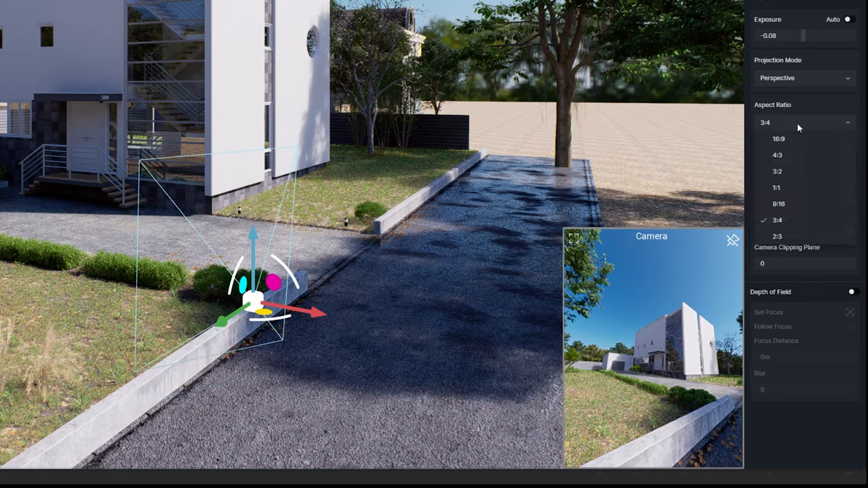
pyautogui.click(778, 236)
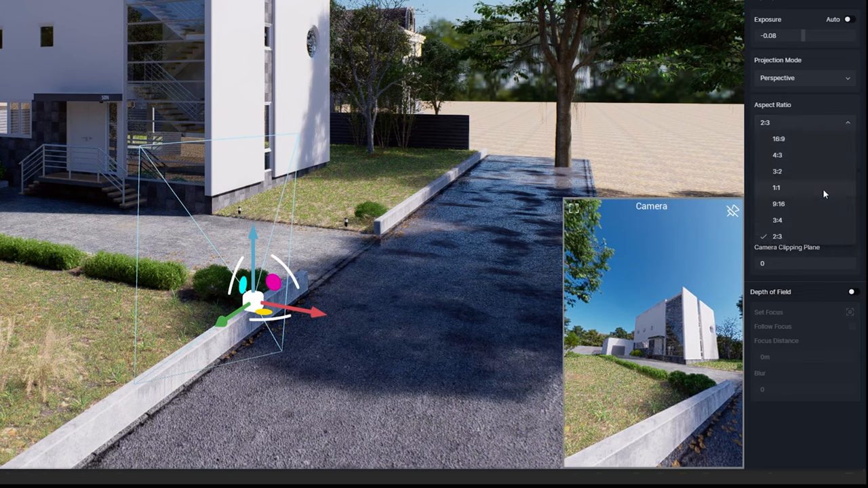
pyautogui.moveTo(781, 220)
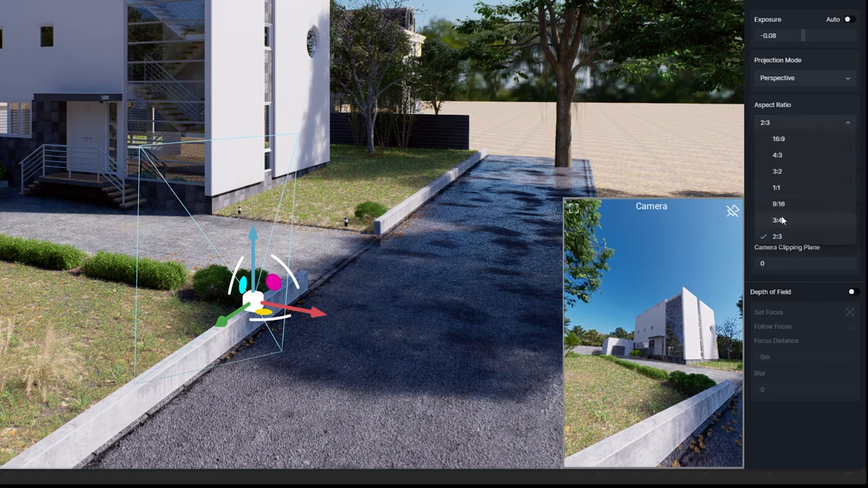
pyautogui.moveTo(792, 203)
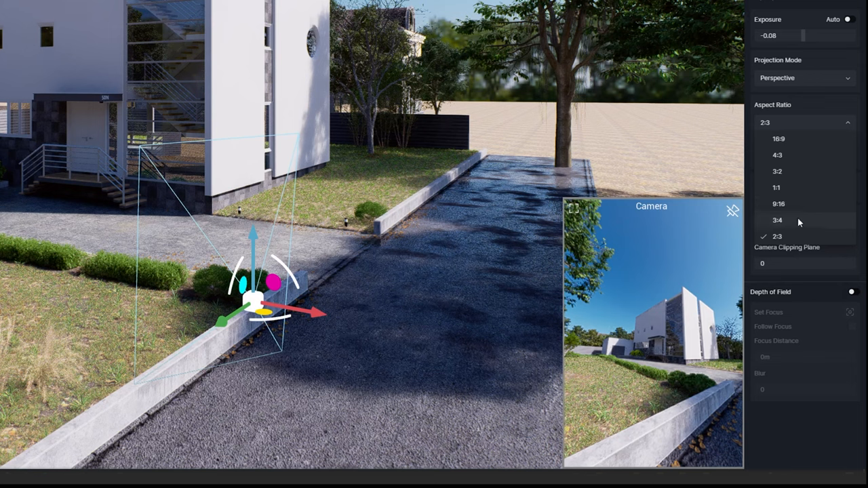
pyautogui.click(778, 204)
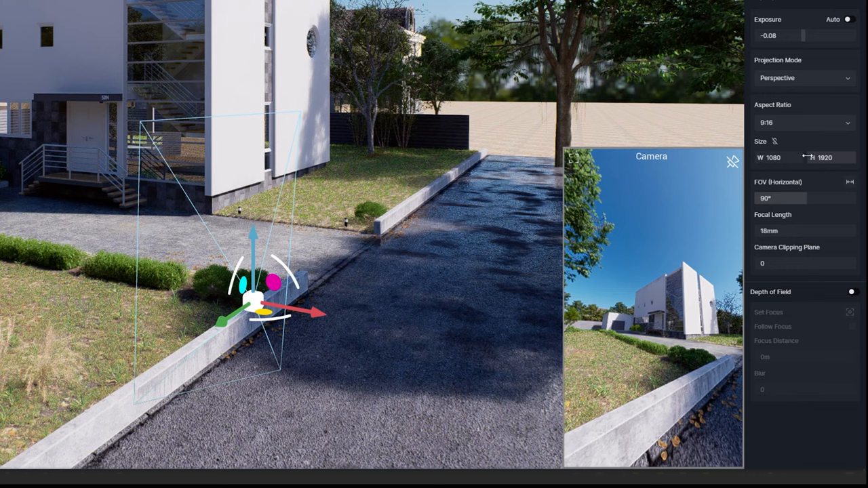
pyautogui.click(806, 122)
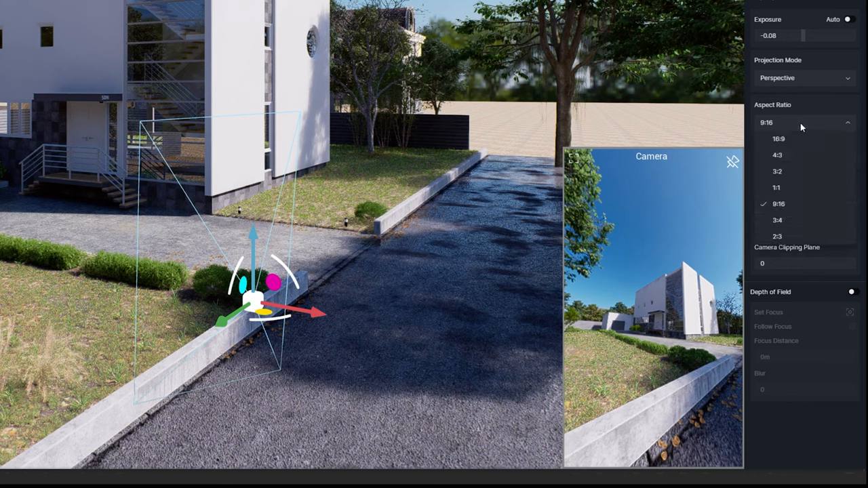
pyautogui.click(779, 204)
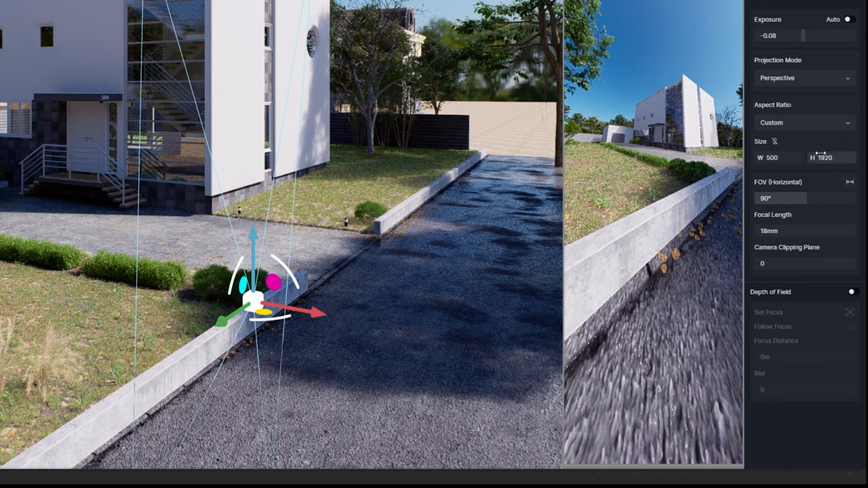
pyautogui.moveTo(801, 175)
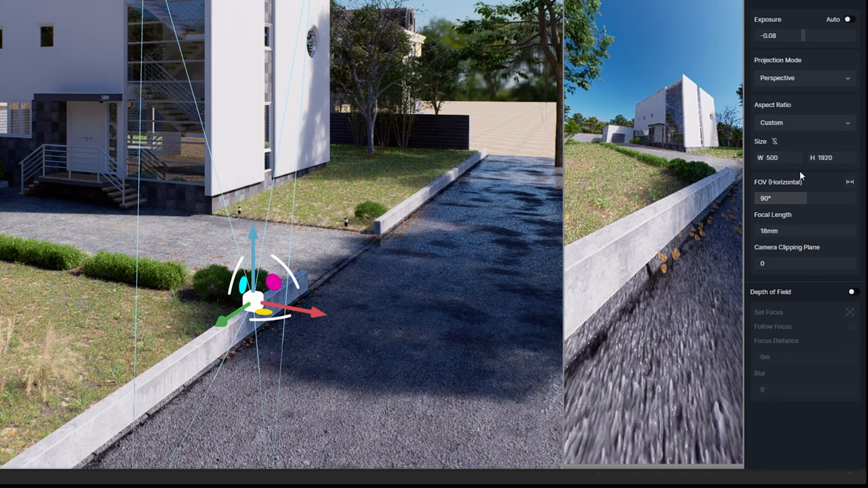
pyautogui.click(779, 157)
pyautogui.write('108')
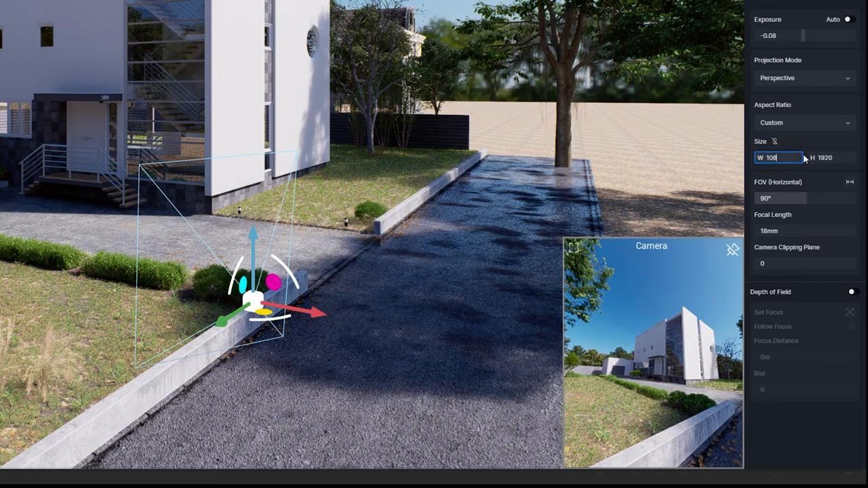
pyautogui.click(806, 122)
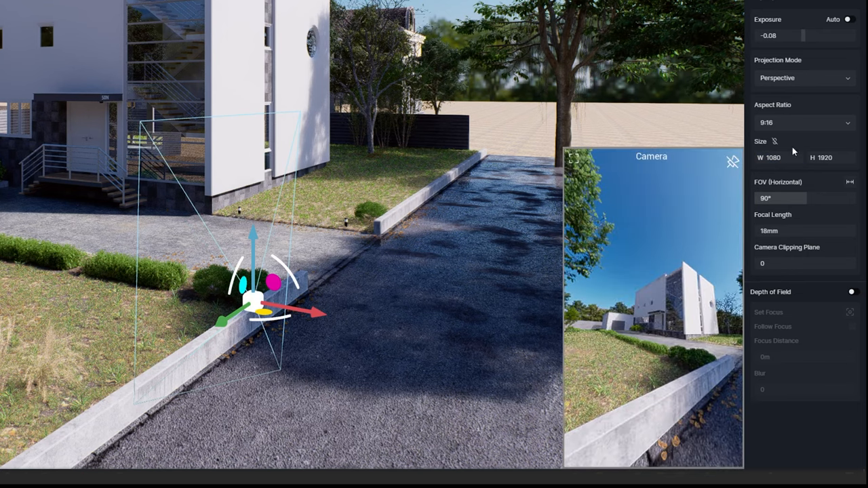
pyautogui.moveTo(776, 141)
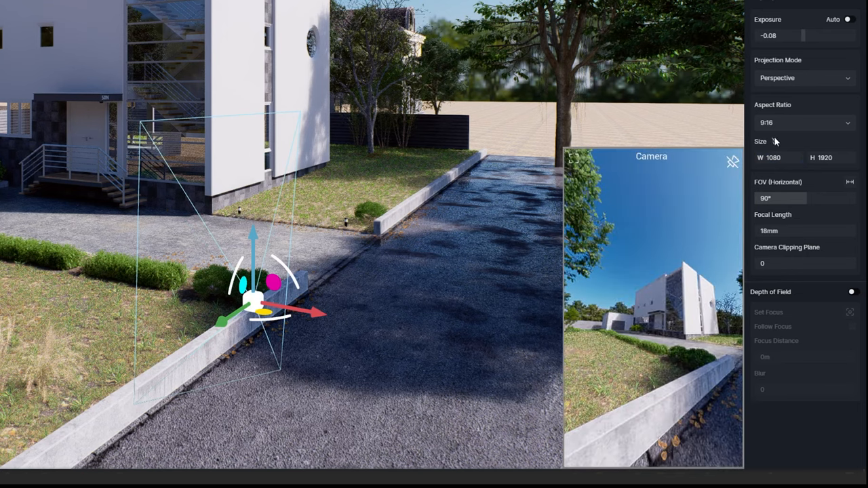
pyautogui.click(779, 158)
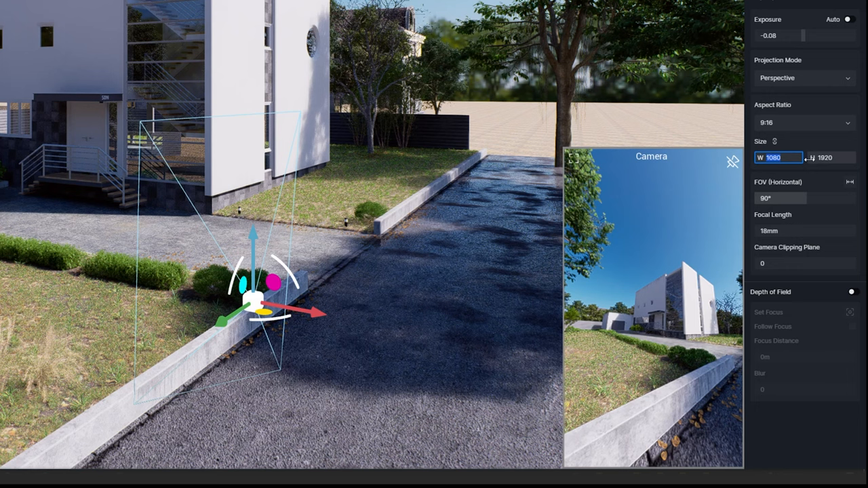
pyautogui.write('2000')
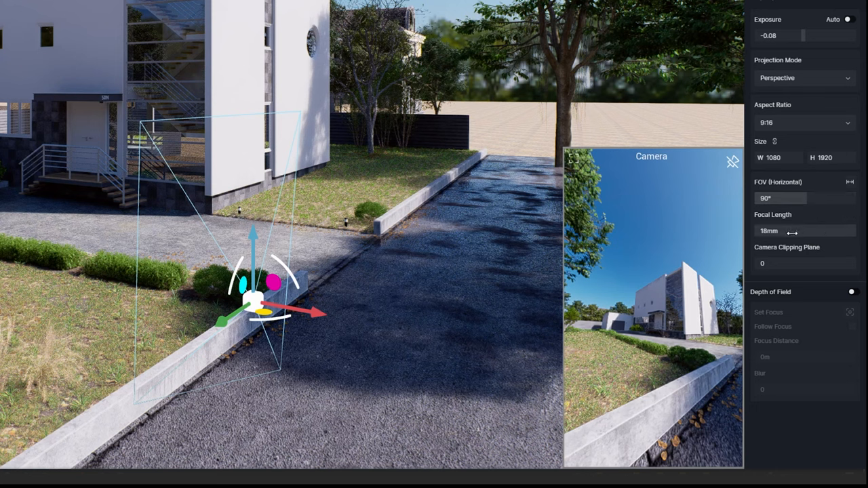
# Set the camera's focal length to 24mm, giving a 73.7° horizontal field of view.
pyautogui.click(803, 231)
pyautogui.write('24')
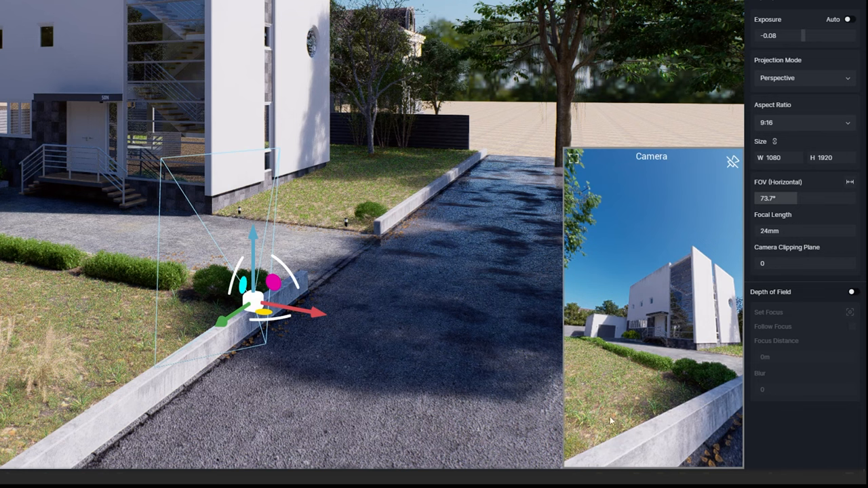
pyautogui.moveTo(687, 391)
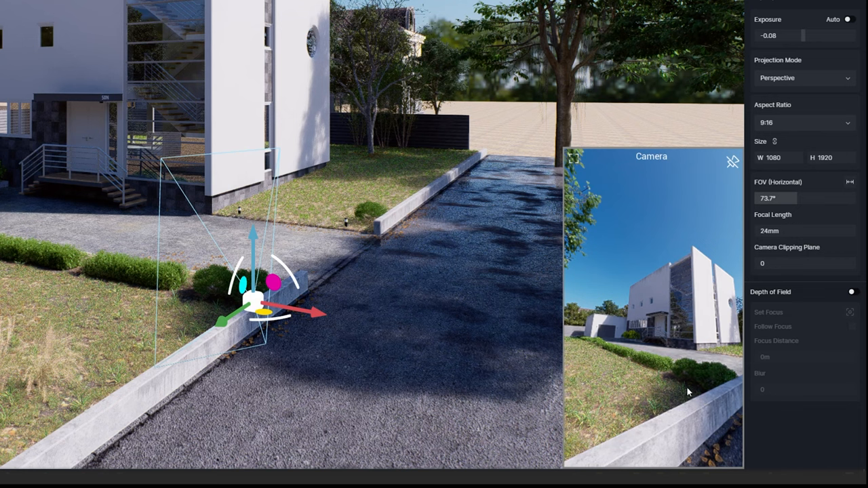